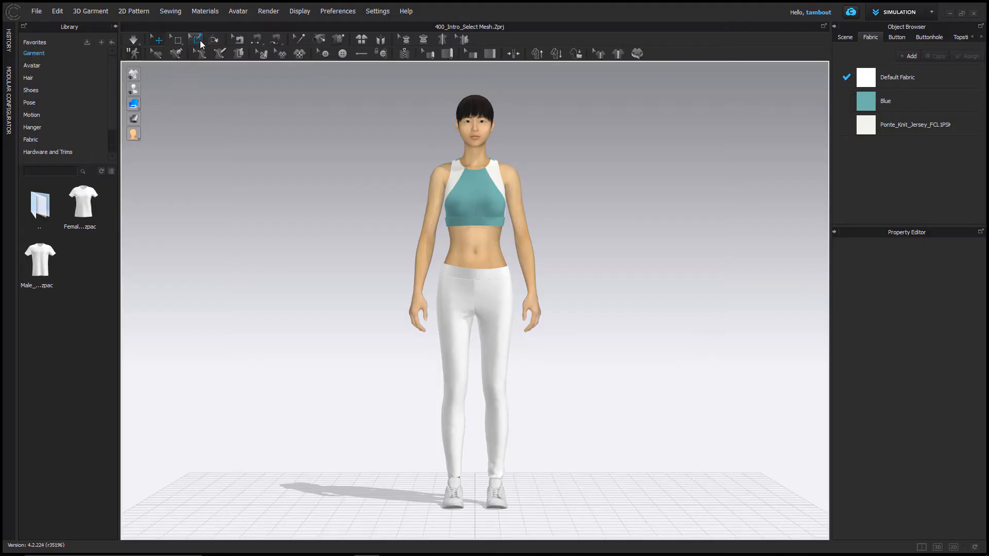
pyautogui.moveTo(197, 39)
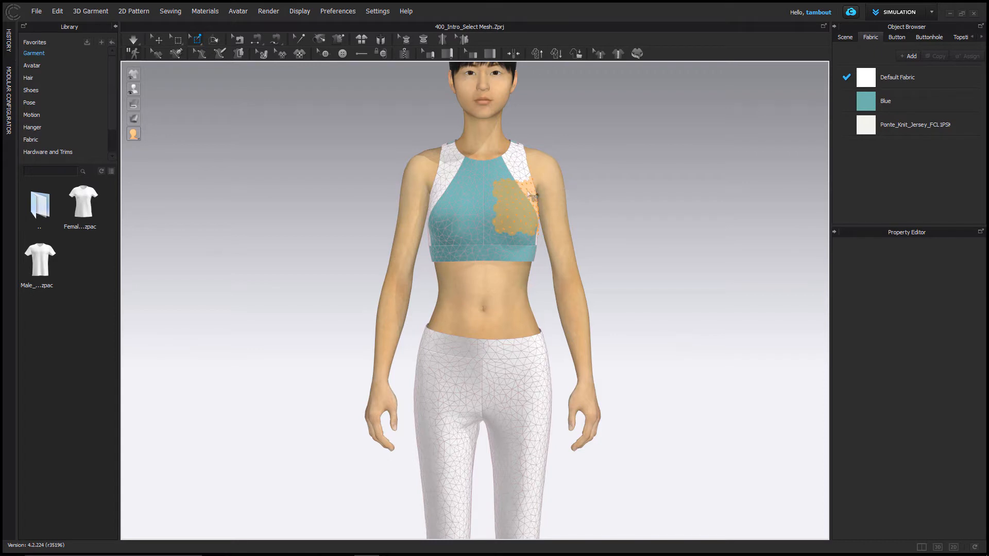
pyautogui.moveTo(554, 229)
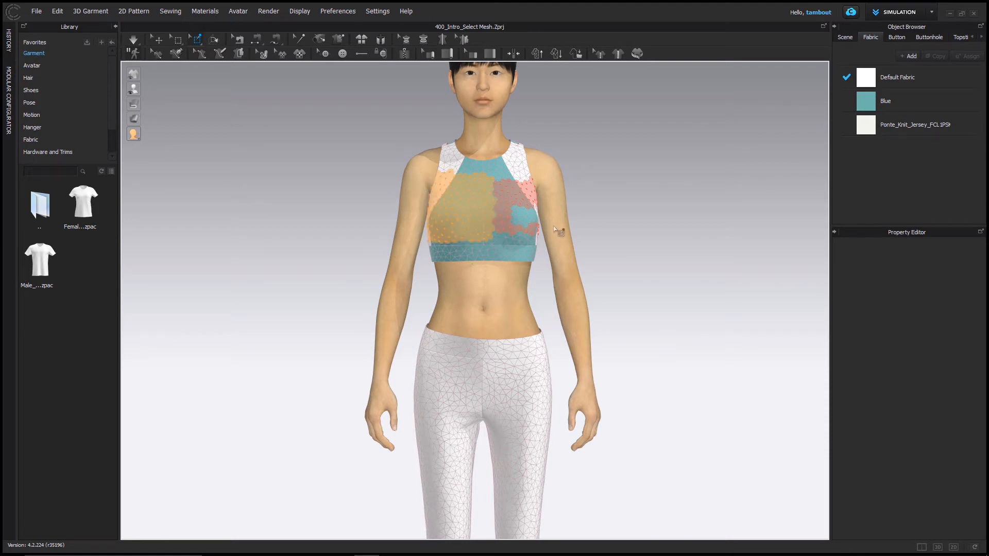
# Zoom the 3D view while boxing pins over the front of the crop top
pyautogui.scroll(3)
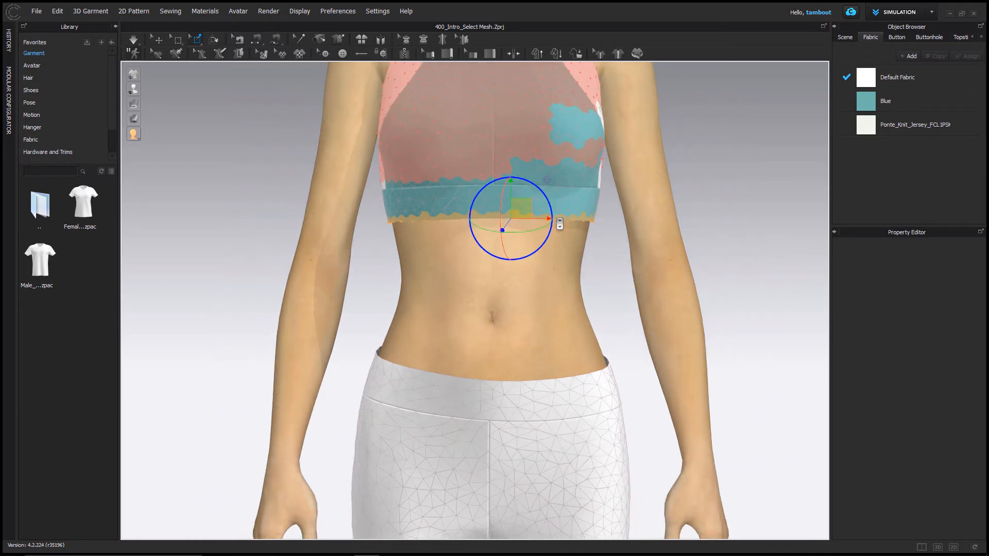
pyautogui.scroll(-3)
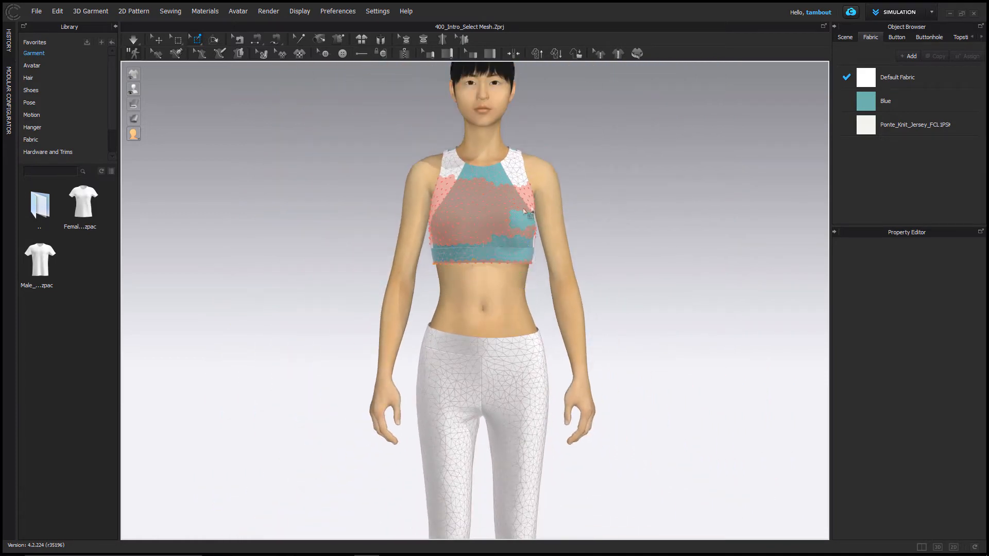
# Delete the selected pins, then delete all remaining pins from the crop top
pyautogui.rightClick(528, 217)
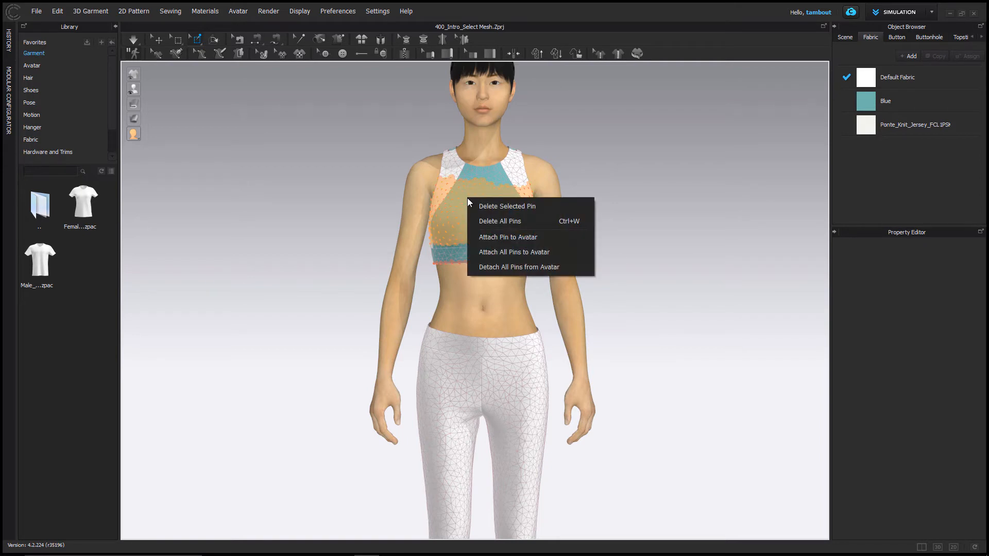
pyautogui.moveTo(507, 206)
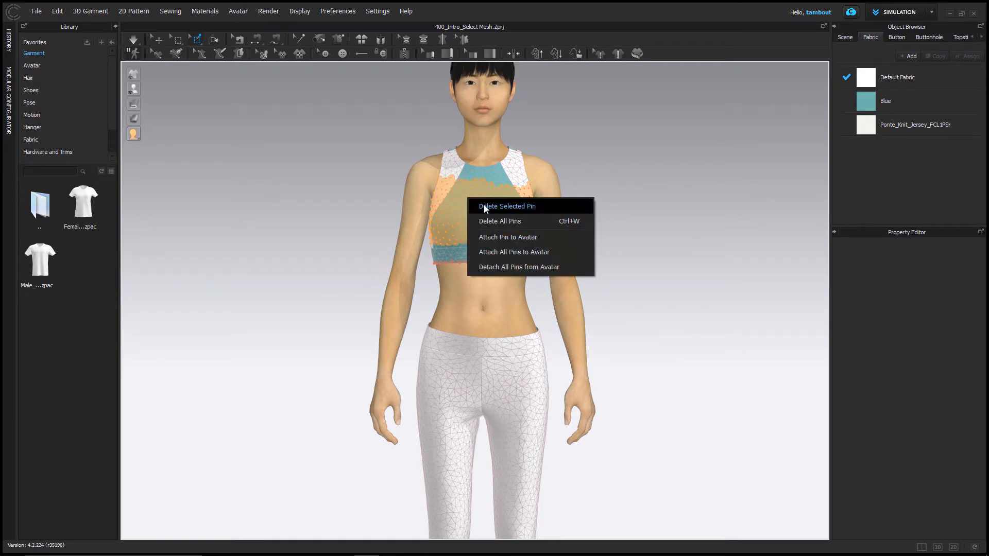
pyautogui.click(500, 221)
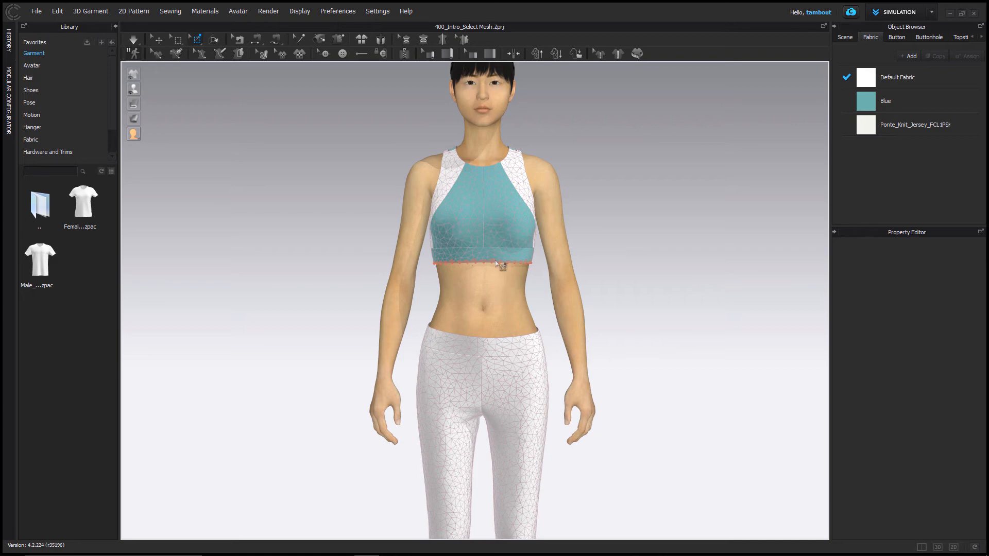
pyautogui.rightClick(501, 266)
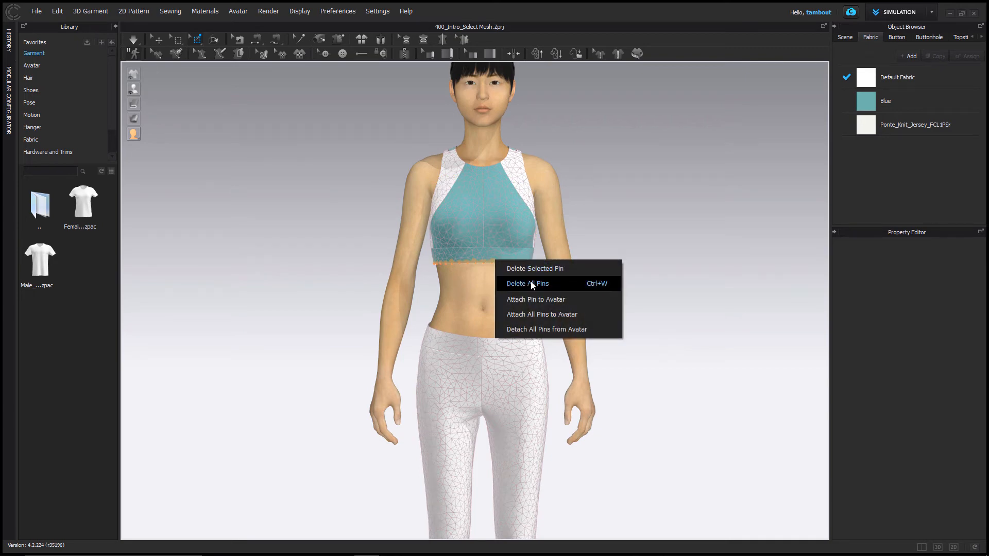
pyautogui.click(527, 283)
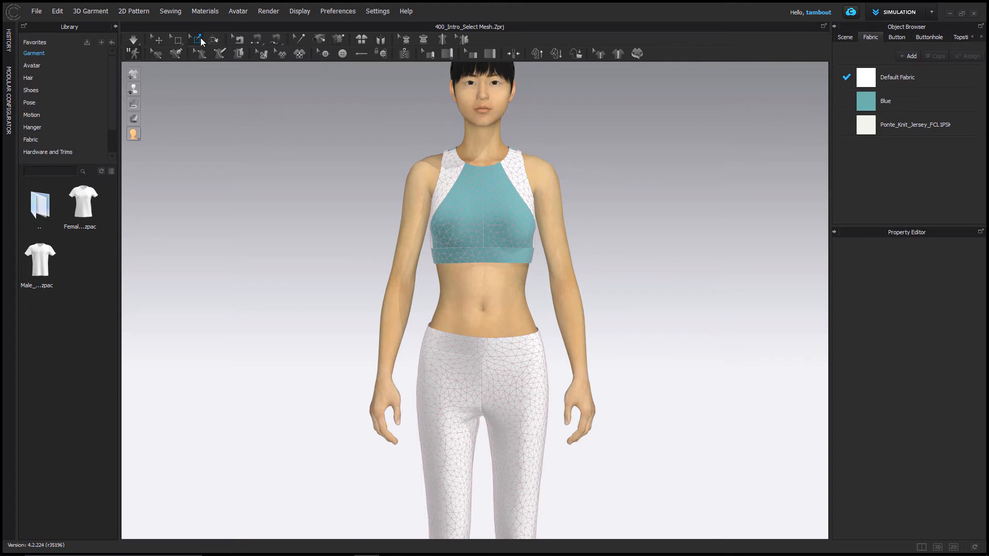
pyautogui.click(198, 40)
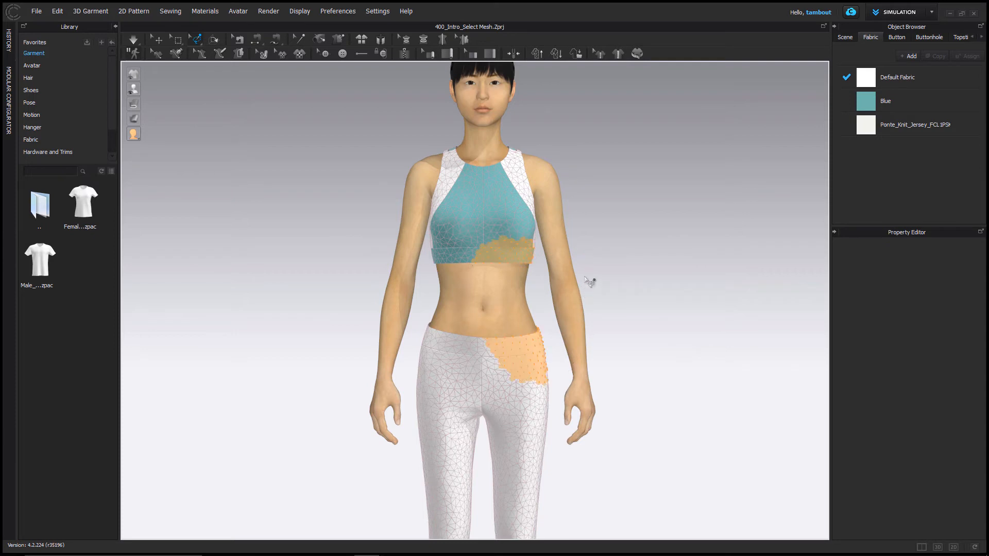
pyautogui.rightClick(507, 251)
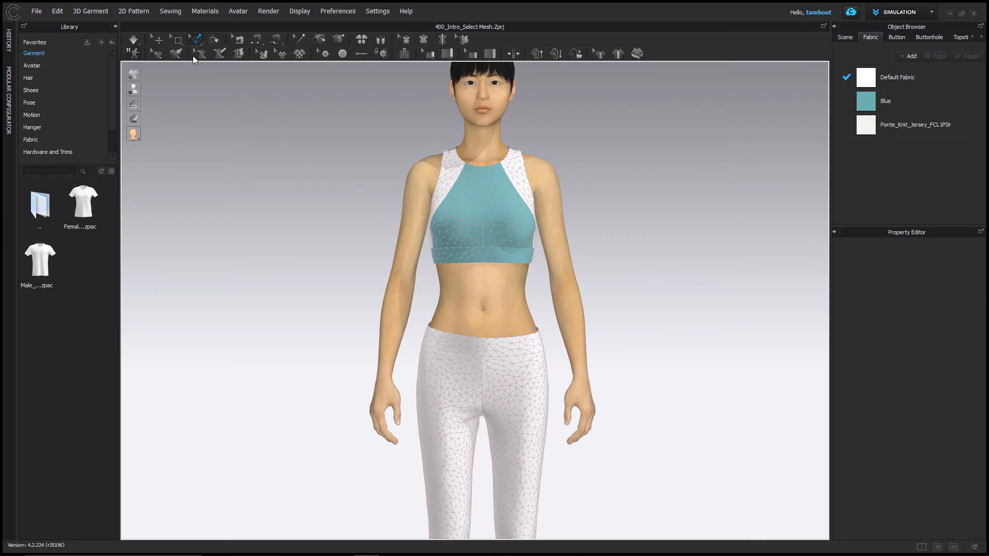
pyautogui.moveTo(156, 39)
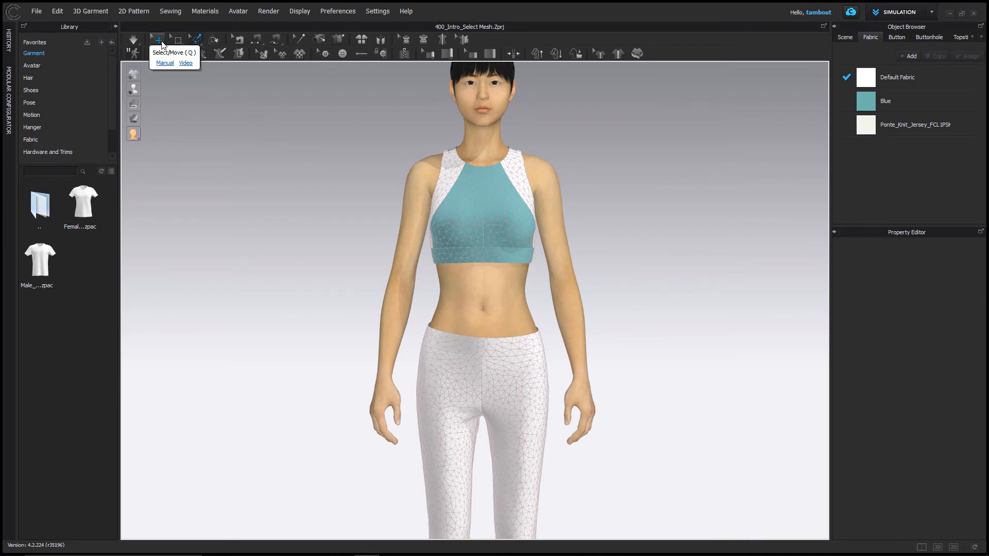
# Return to the Select/Move tool so the garments show as plain fabric
pyautogui.click(133, 103)
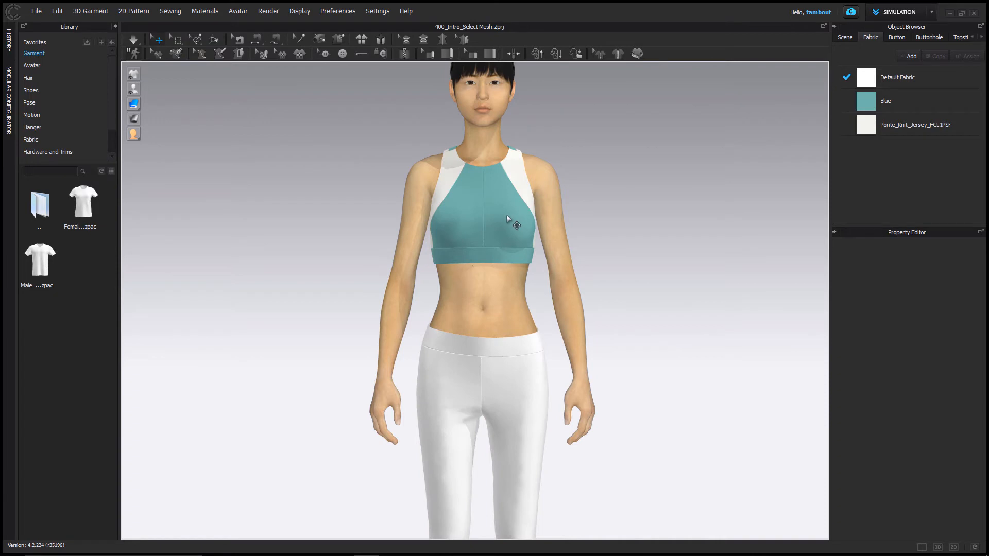